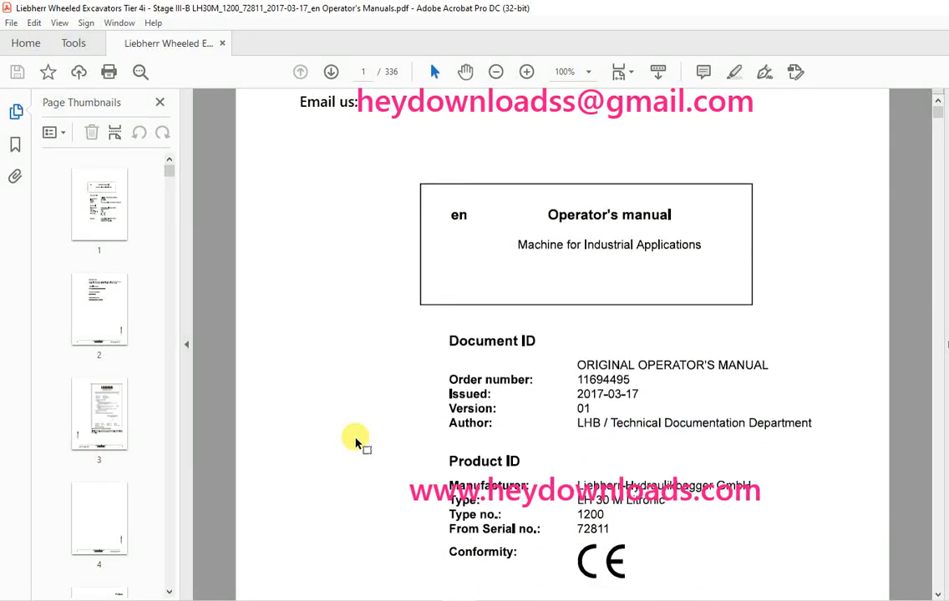
scroll("down", 3)
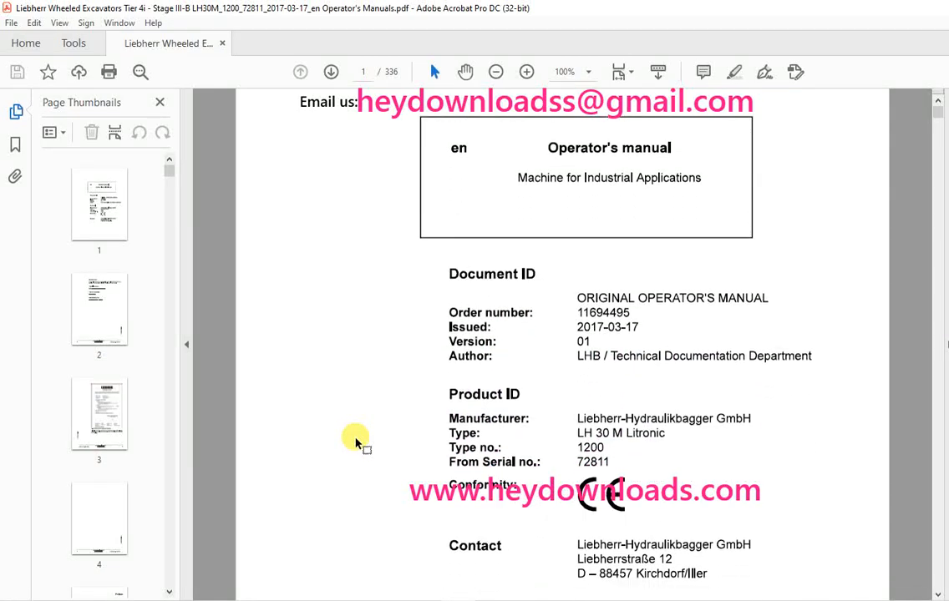
scroll("down", 3)
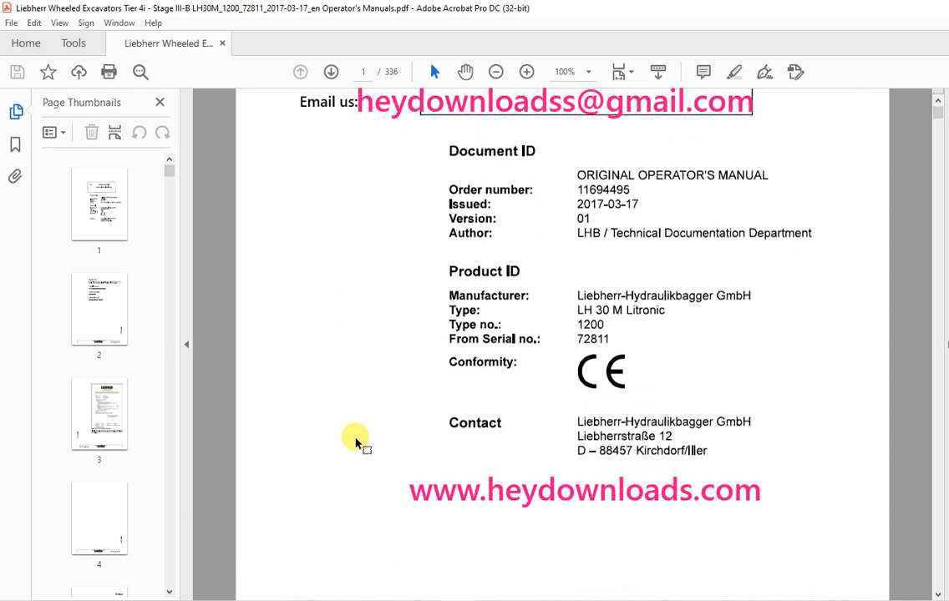
scroll("down", 3)
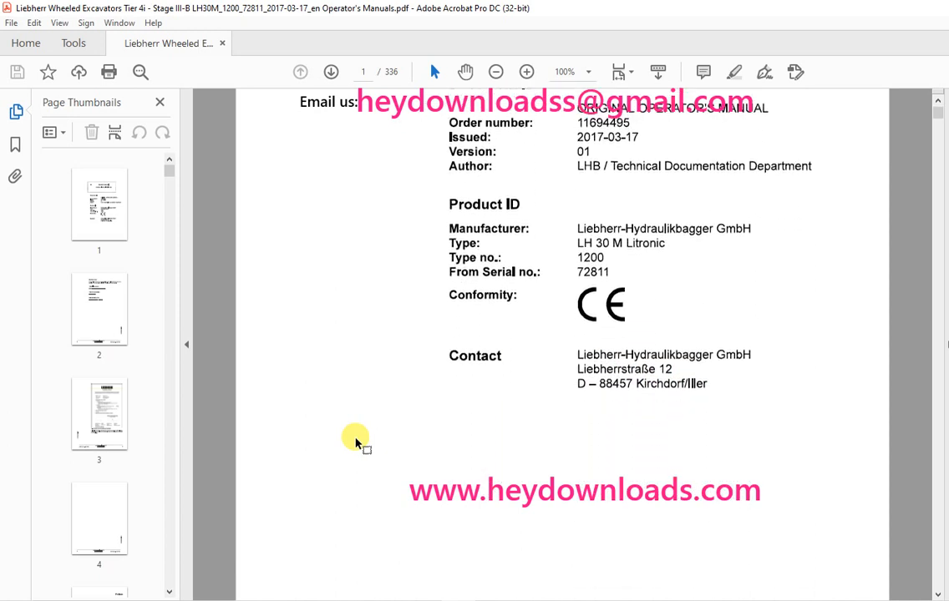
scroll("down", 3)
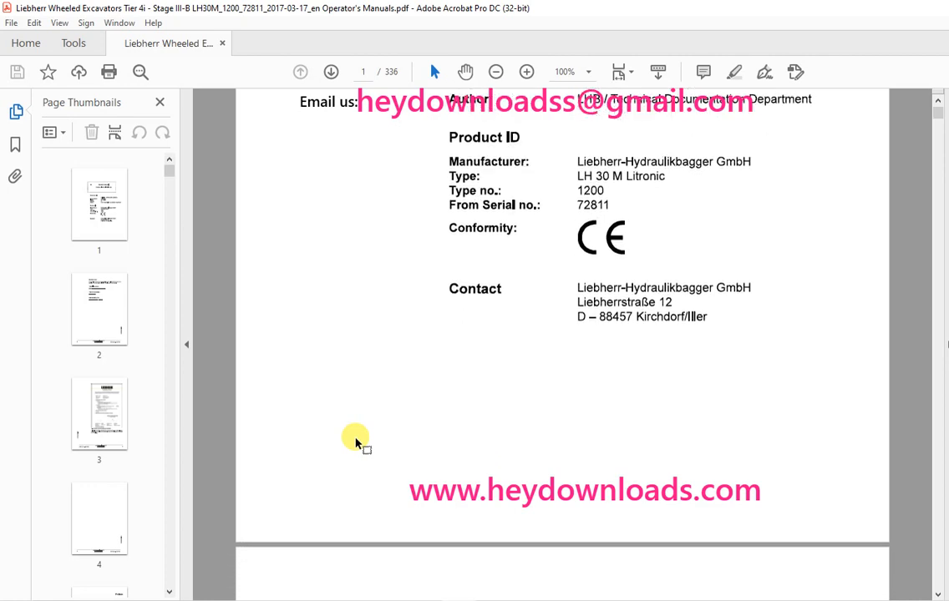
scroll("down", 3)
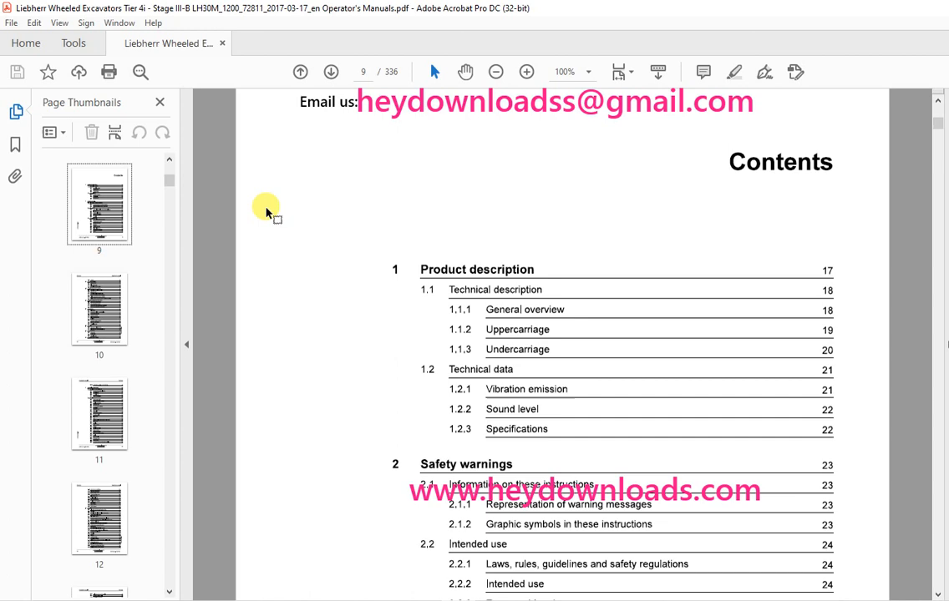
scroll("down", 3)
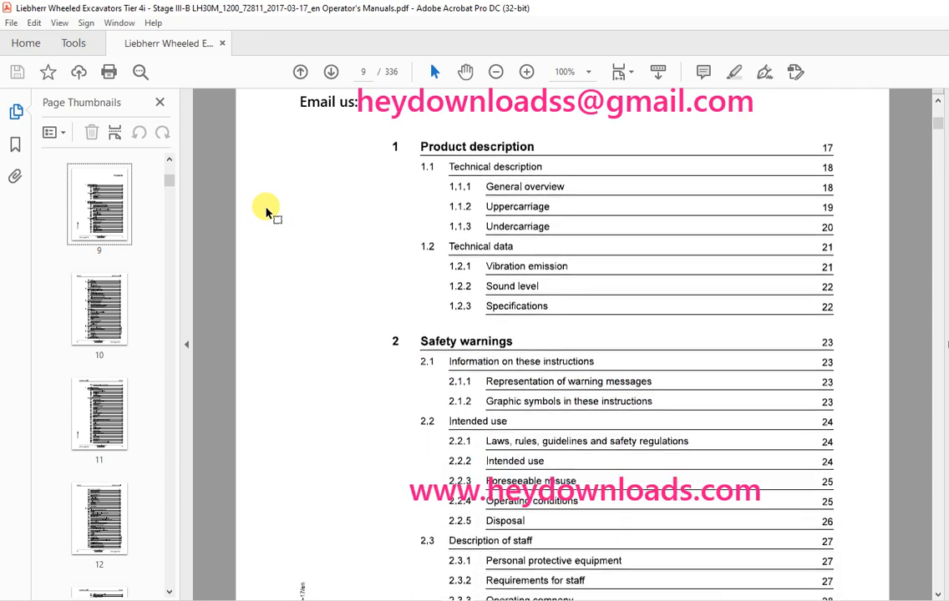
scroll("down", 3)
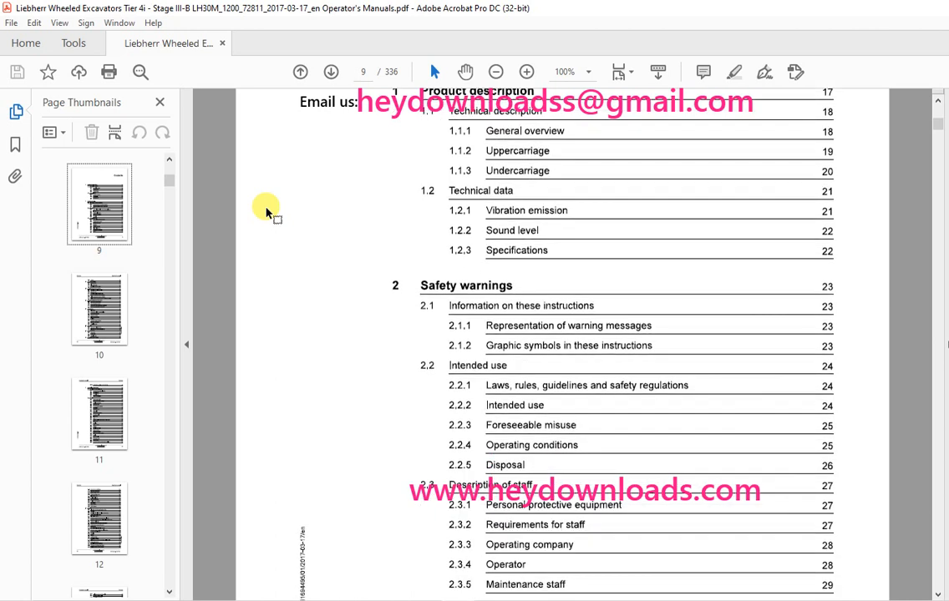
scroll("down", 3)
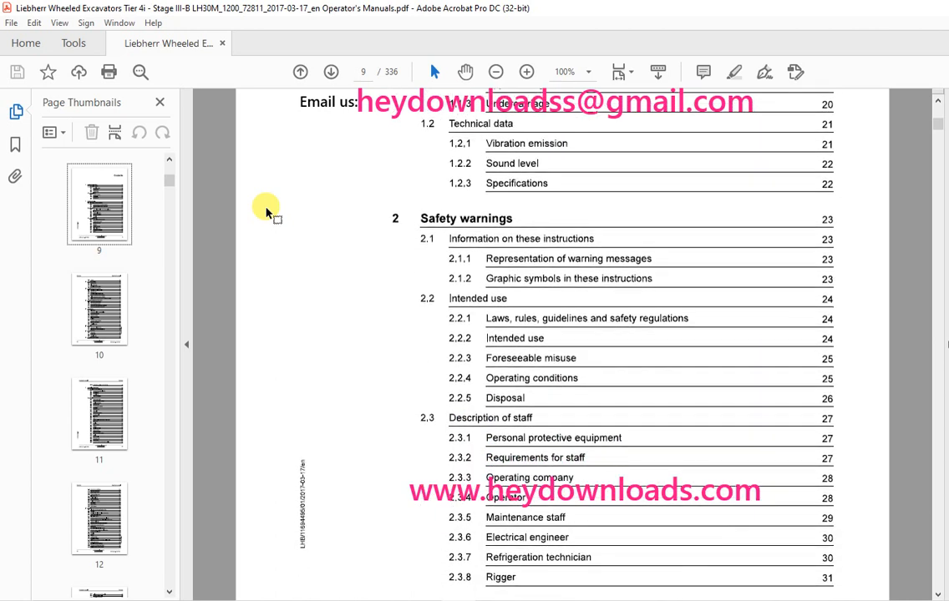
scroll("down", 3)
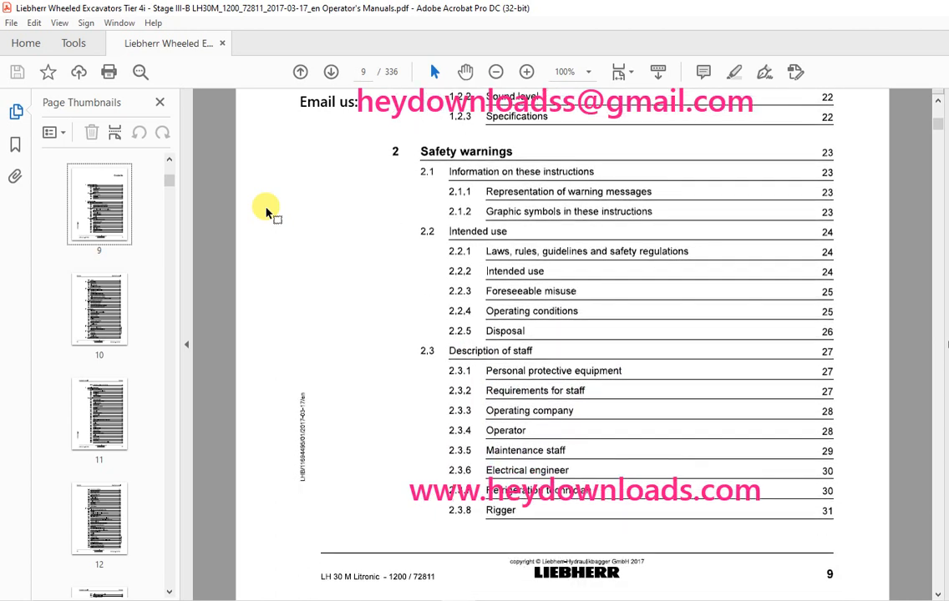
scroll("down", 3)
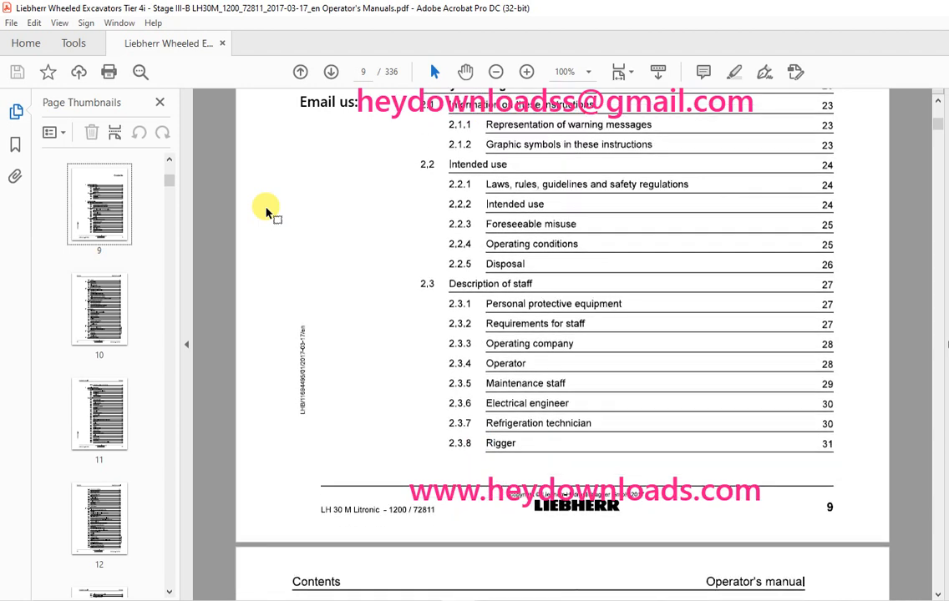
scroll("down", 3)
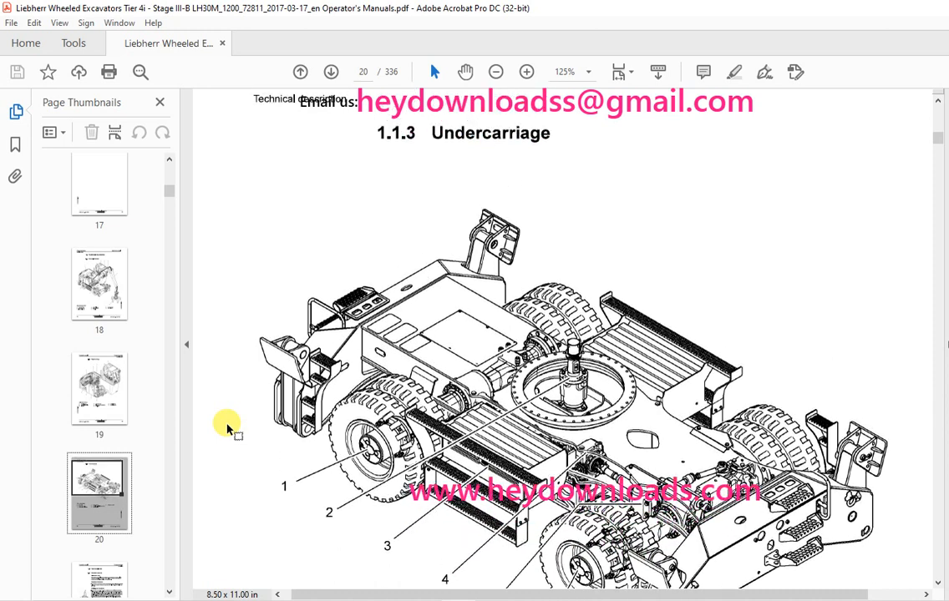
scroll("down", 3)
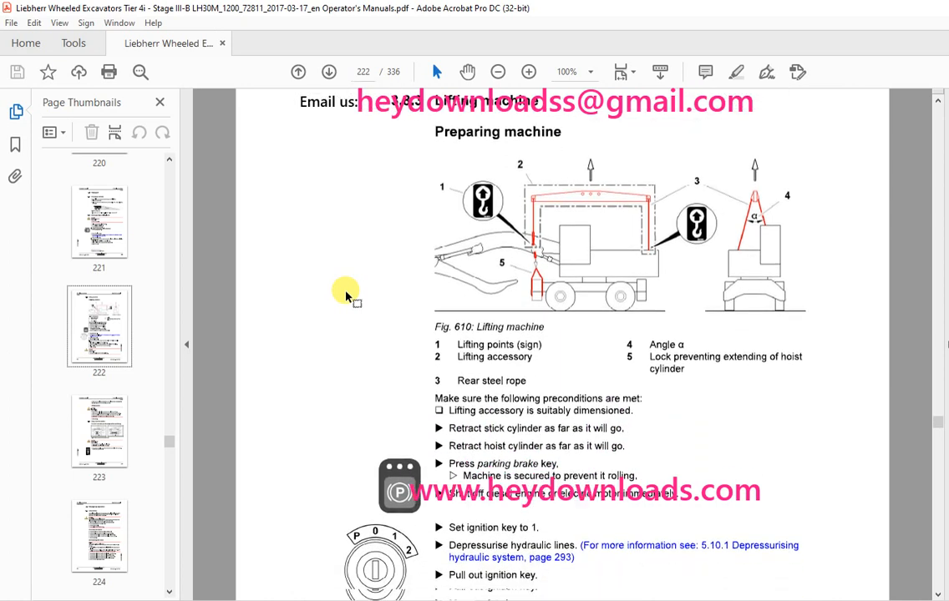
scroll("down", 3)
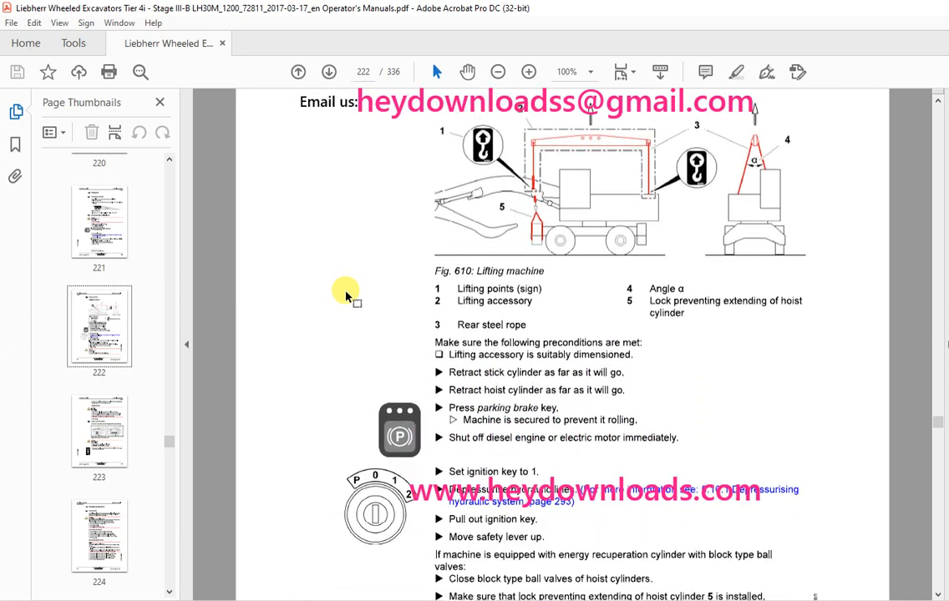
scroll("down", 3)
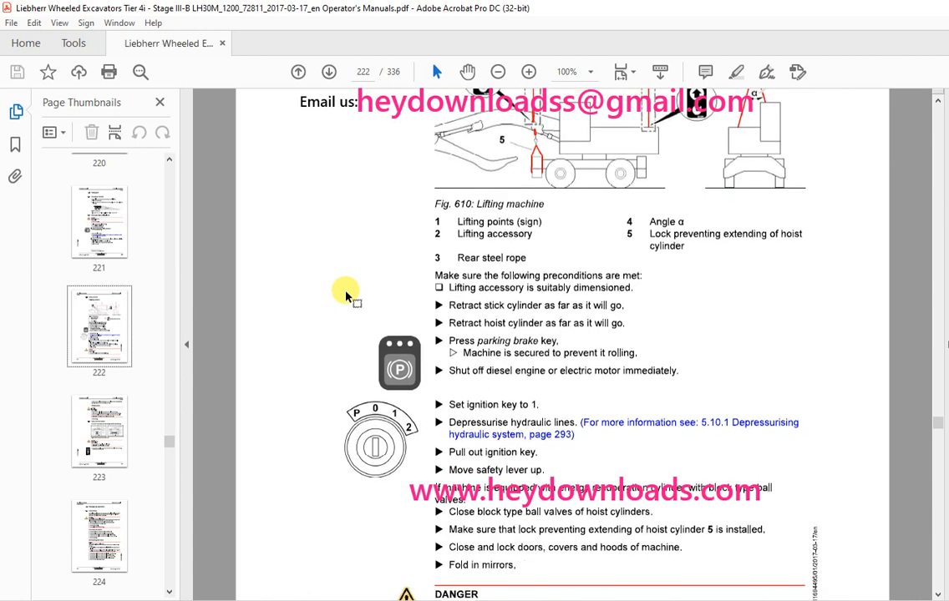
scroll("down", 3)
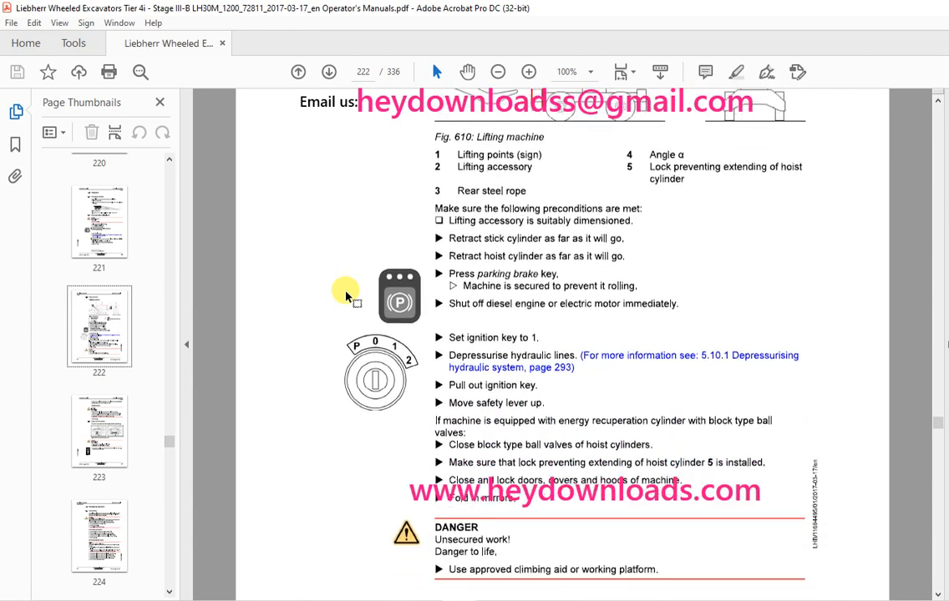
scroll("down", 3)
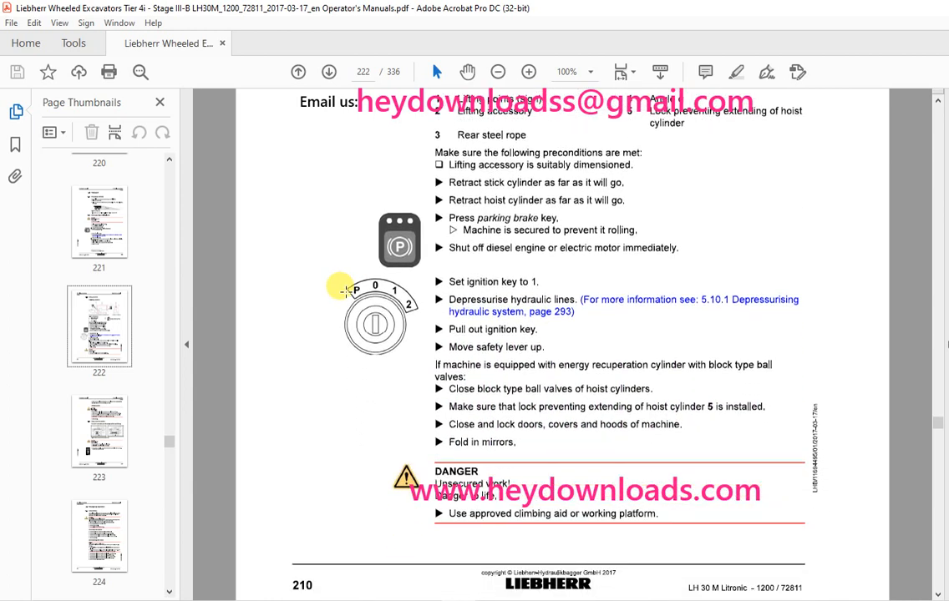
scroll("down", 3)
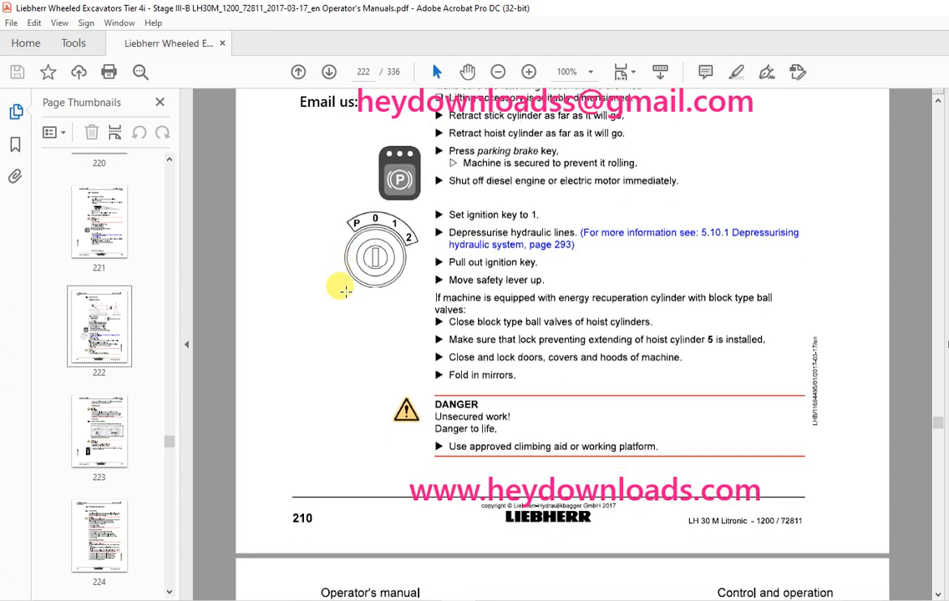
scroll("down", 3)
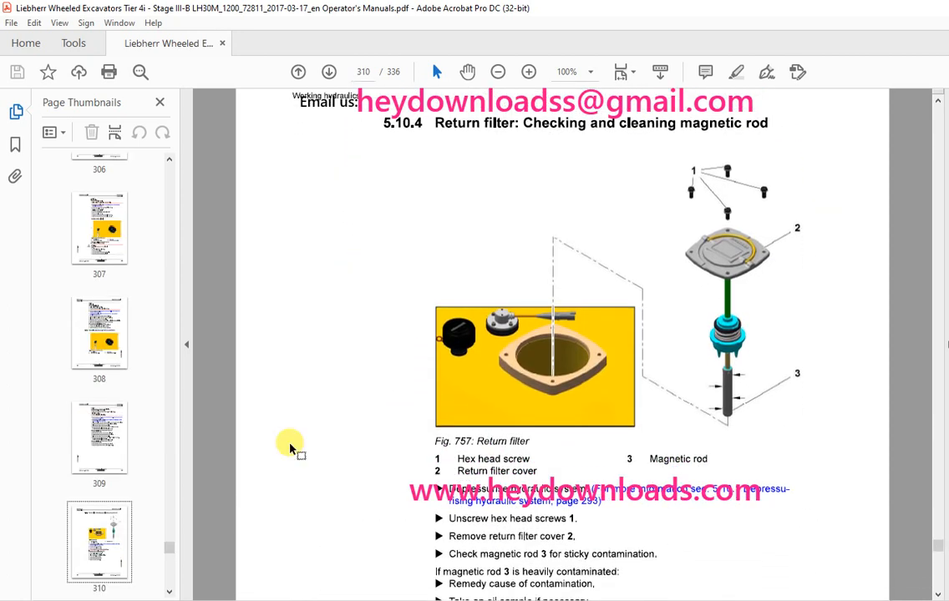
scroll("down", 3)
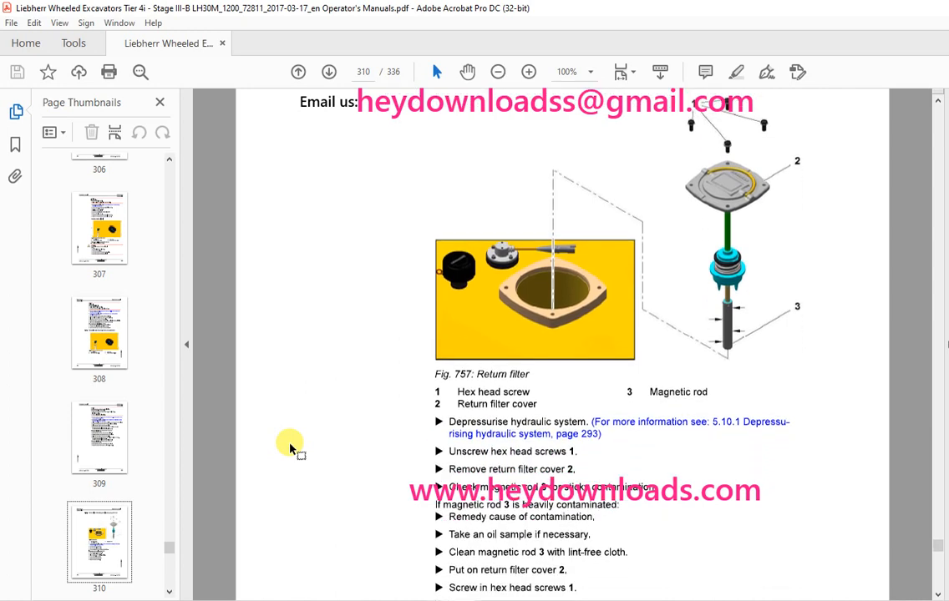
scroll("down", 3)
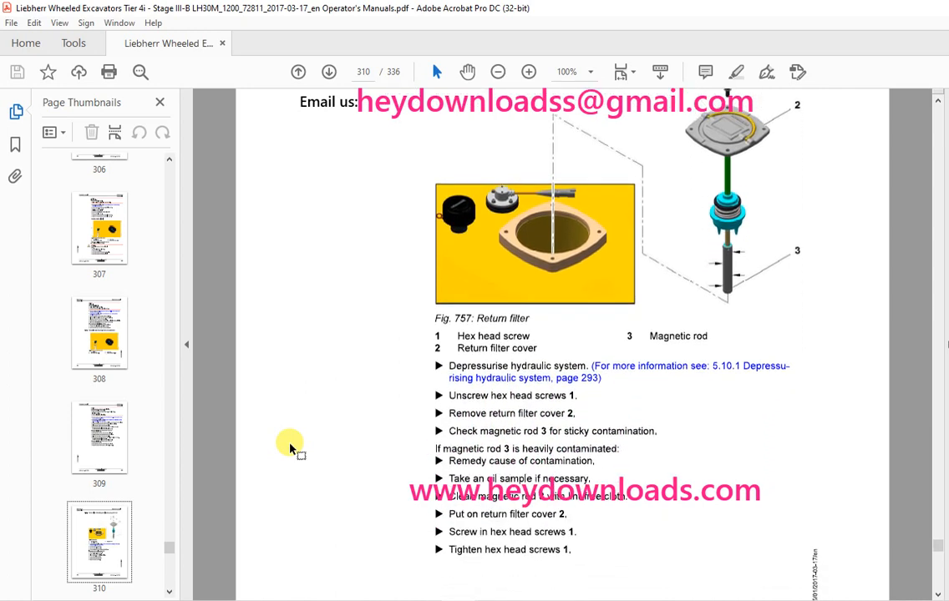
scroll("down", 3)
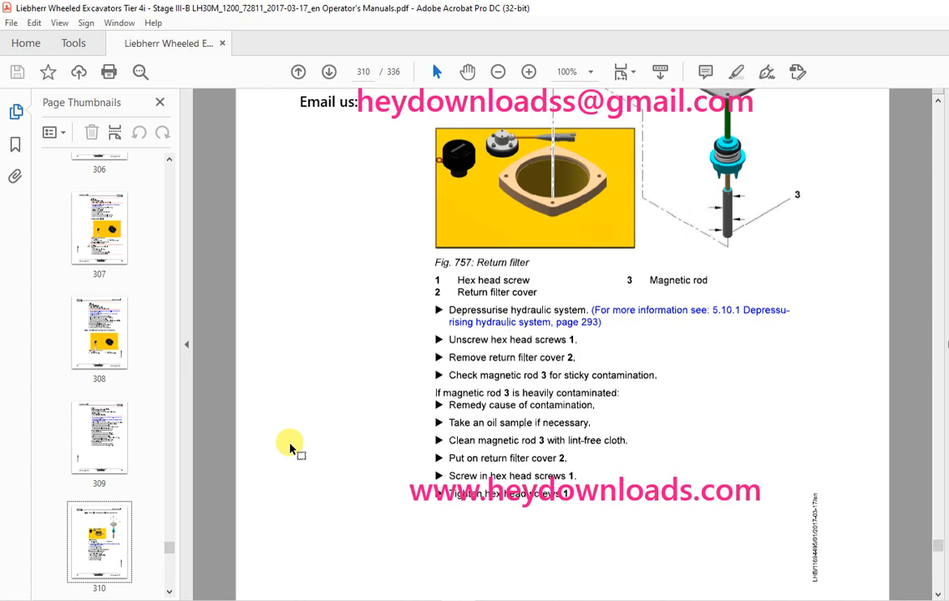
scroll("down", 3)
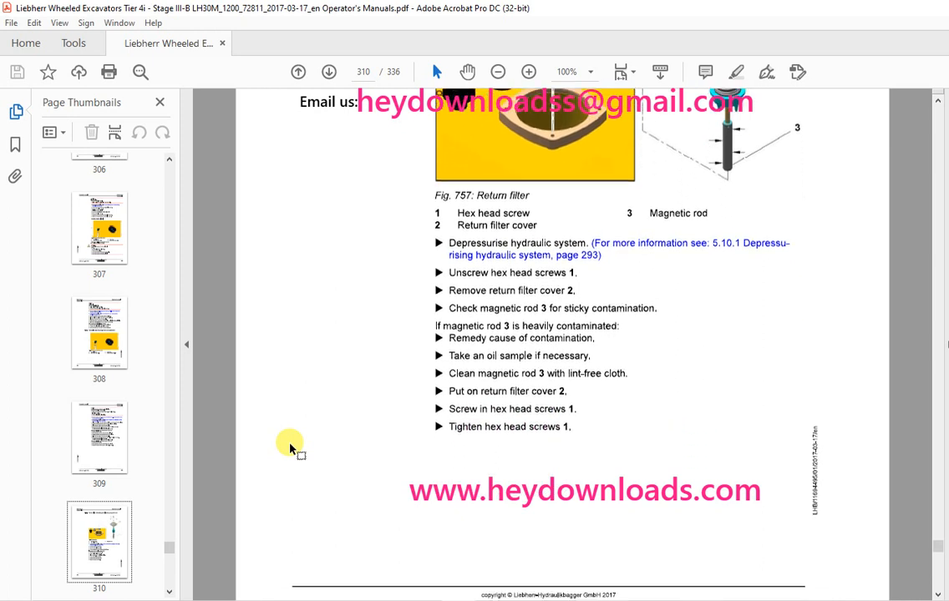
scroll("down", 3)
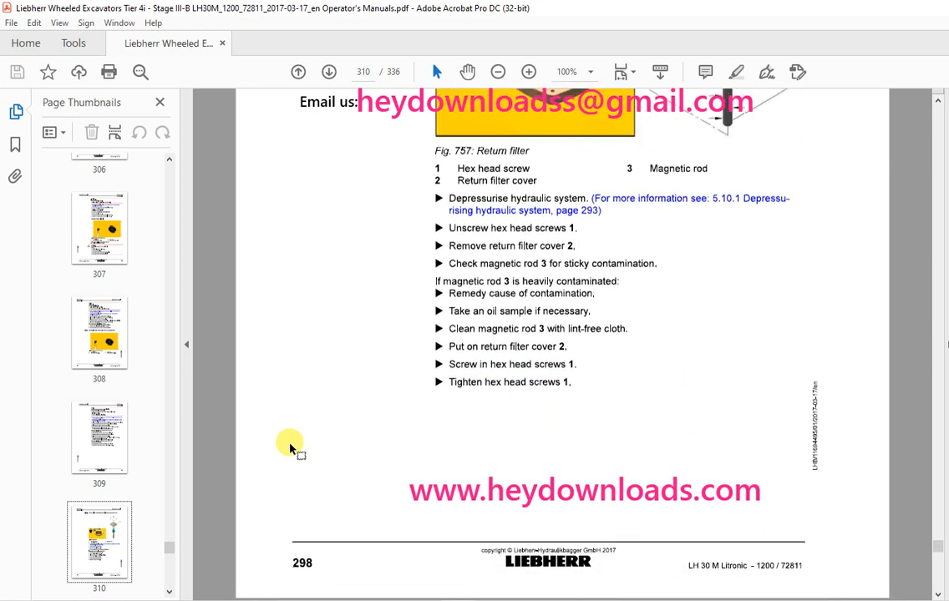
scroll("down", 3)
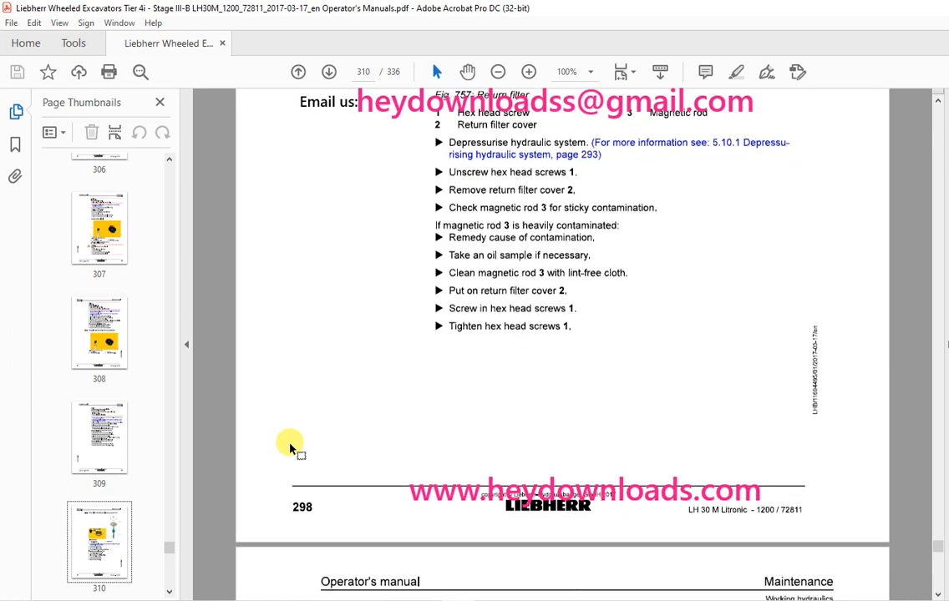
scroll("down", 3)
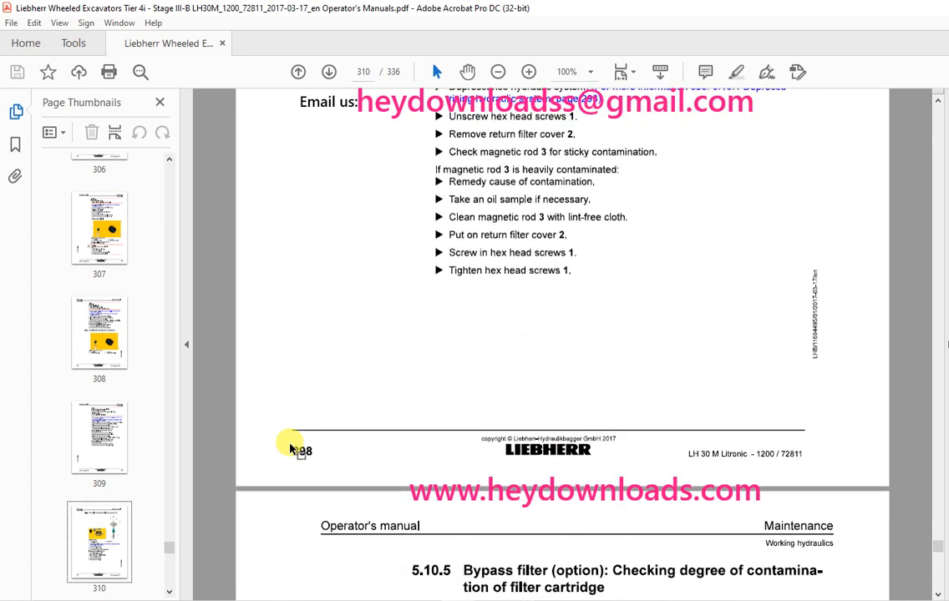